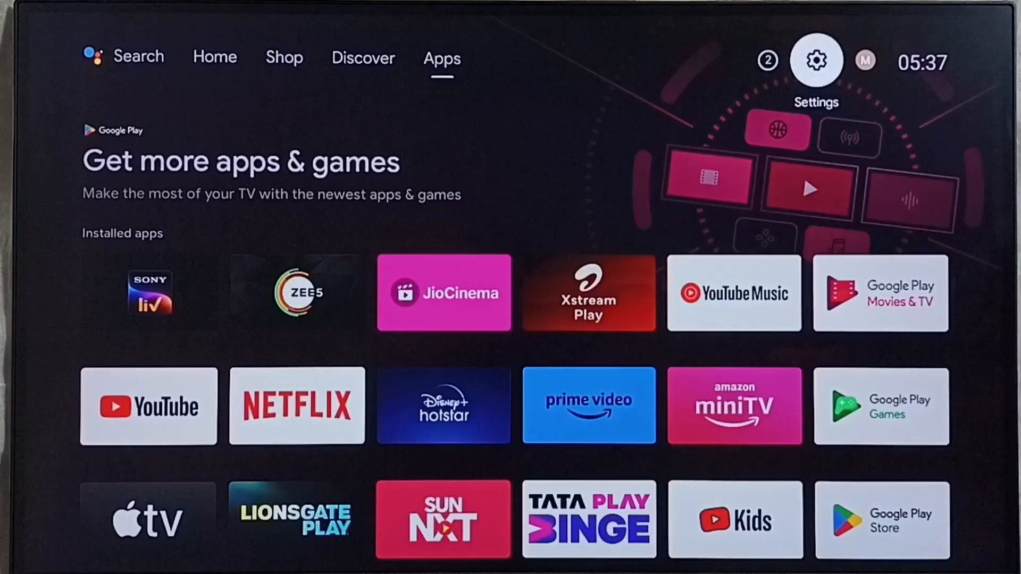
- Bring up the TV's Settings side panel and highlight the Apps entry
click(816, 59)
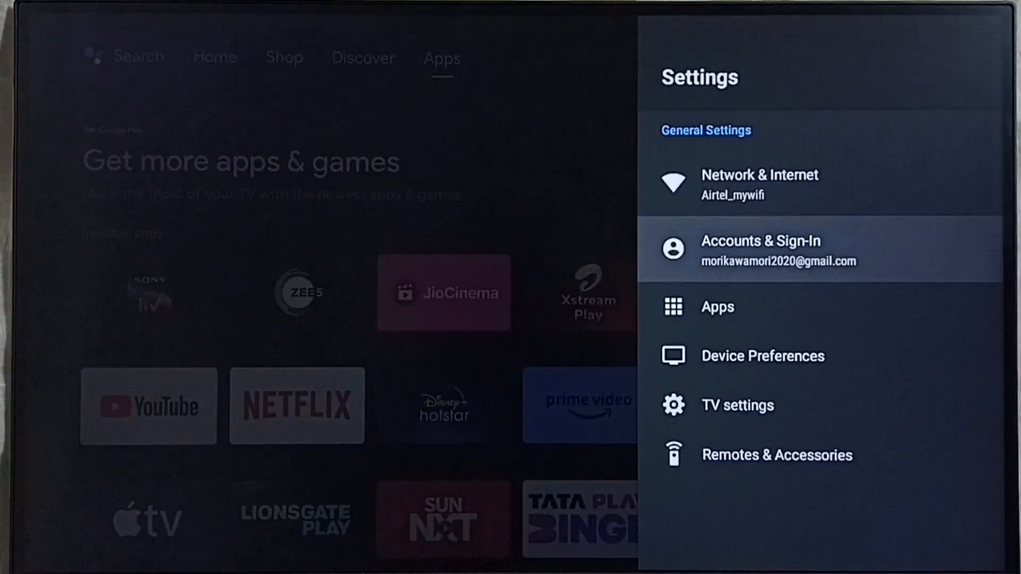
key(Down)
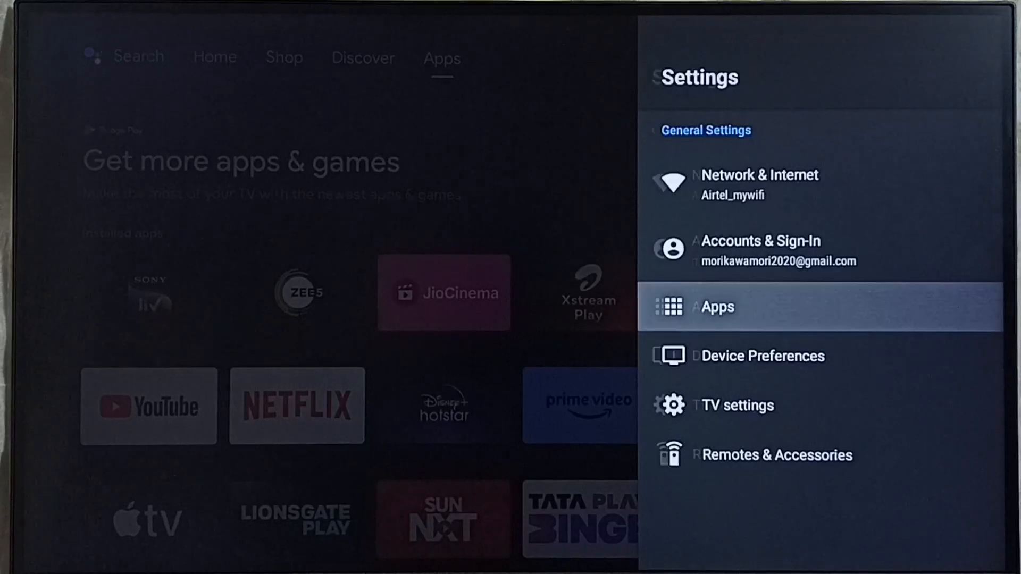
- Show every installed app, including system apps, in the See all apps list
click(715, 306)
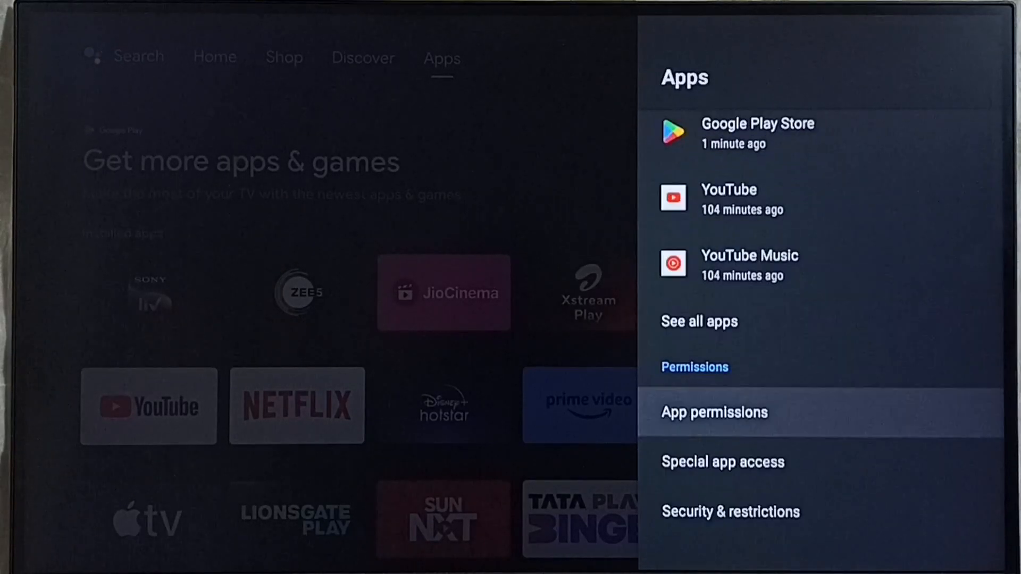
key(up)
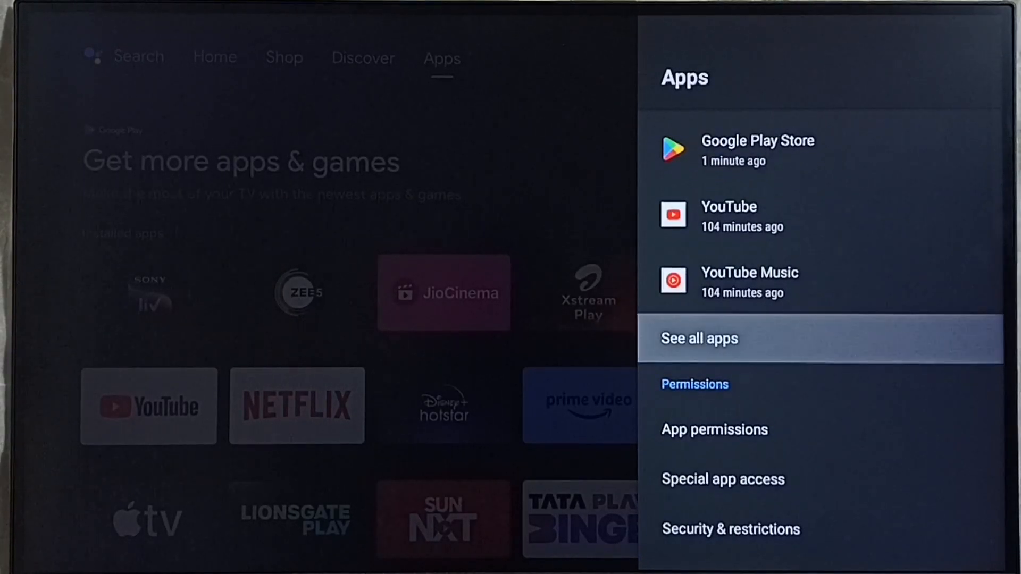
click(699, 338)
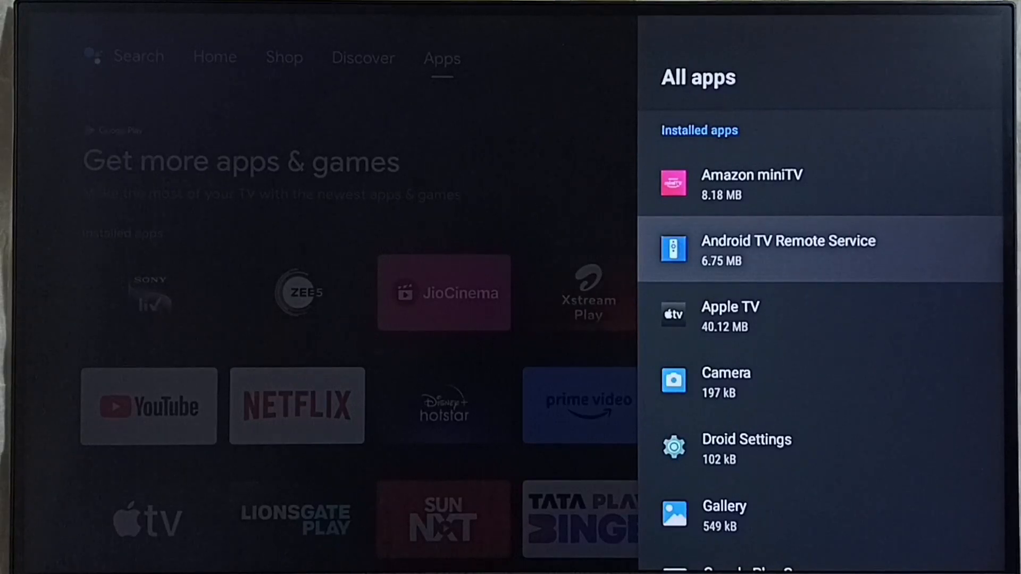
scroll(down, 3)
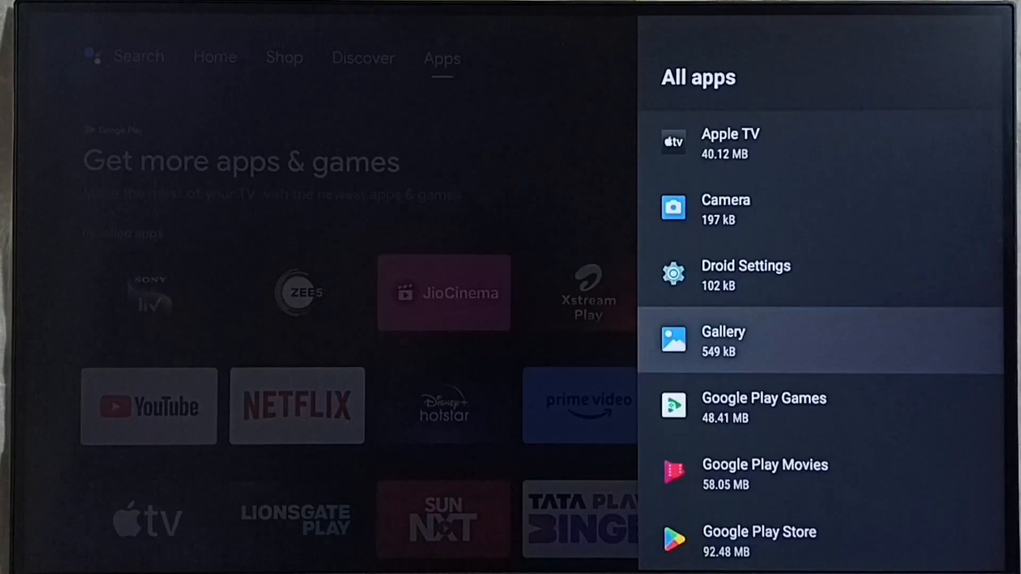
scroll(down, 3)
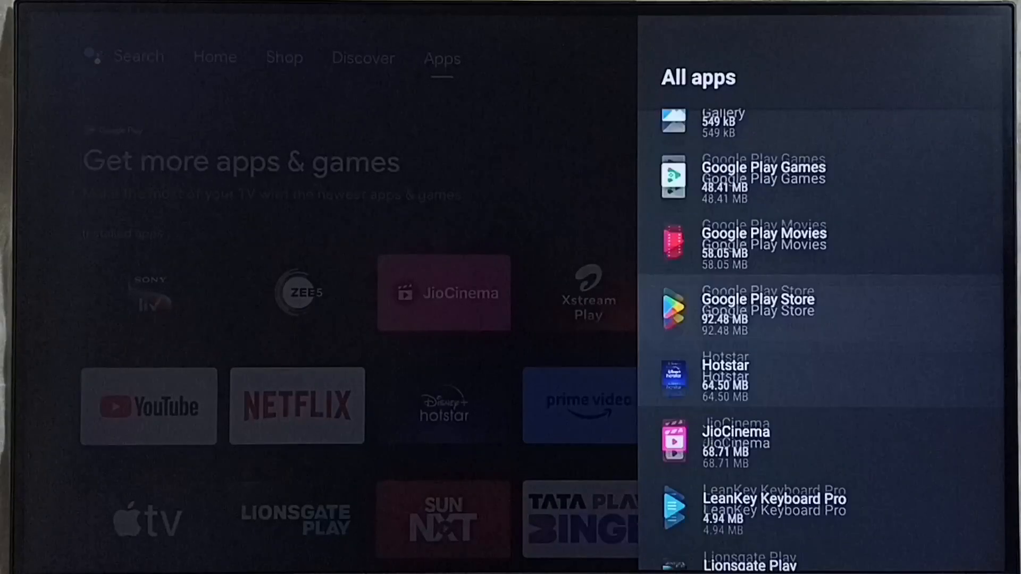
scroll(down, 3)
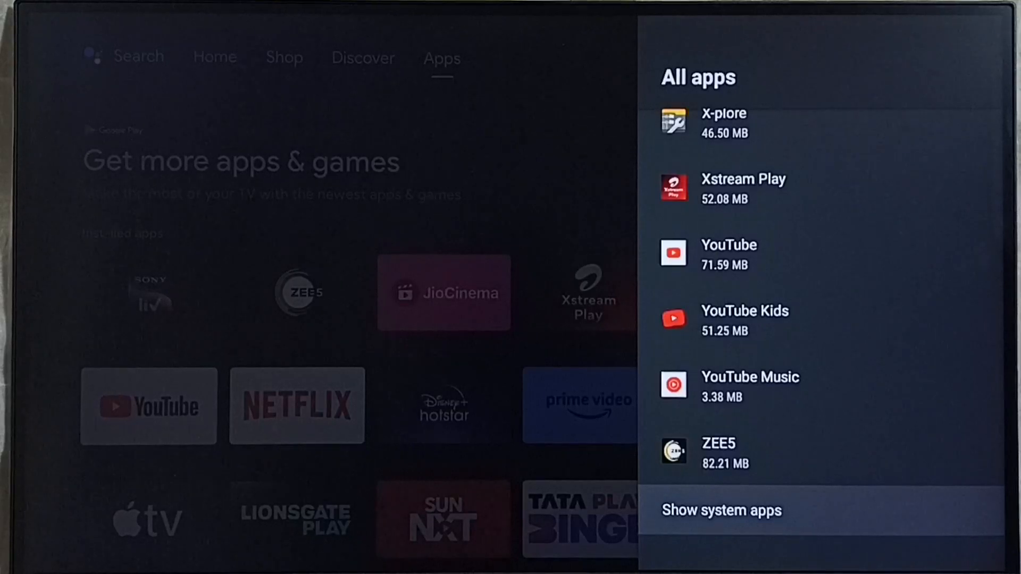
click(721, 511)
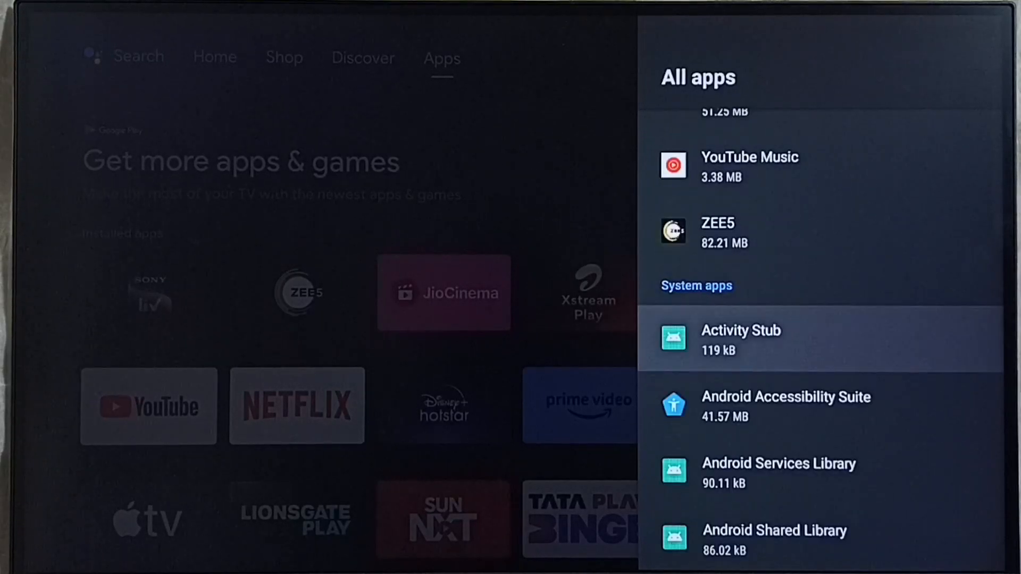
- Scroll the full app list down to reach Google Play Store
scroll(down, 3)
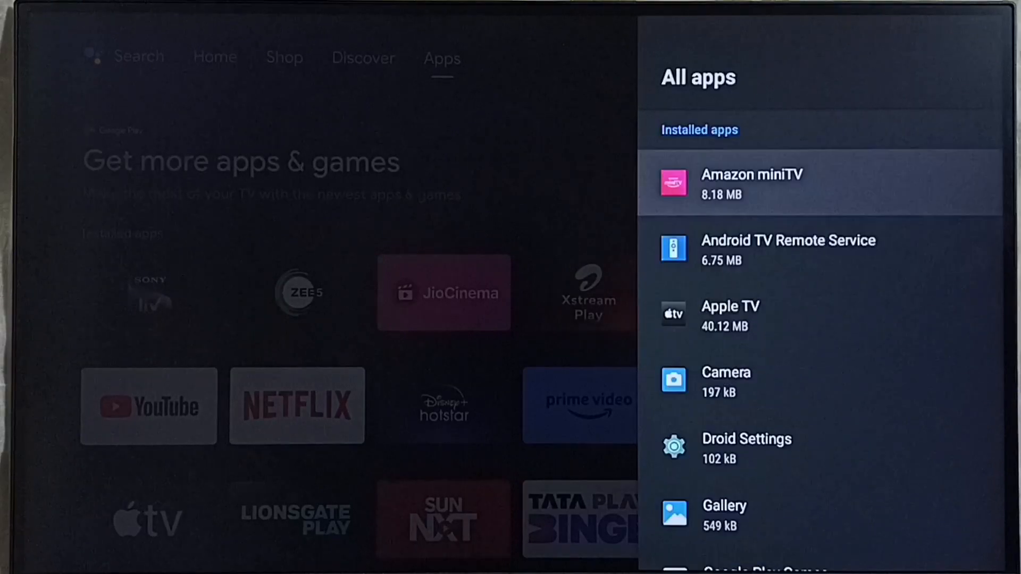
scroll(down, 3)
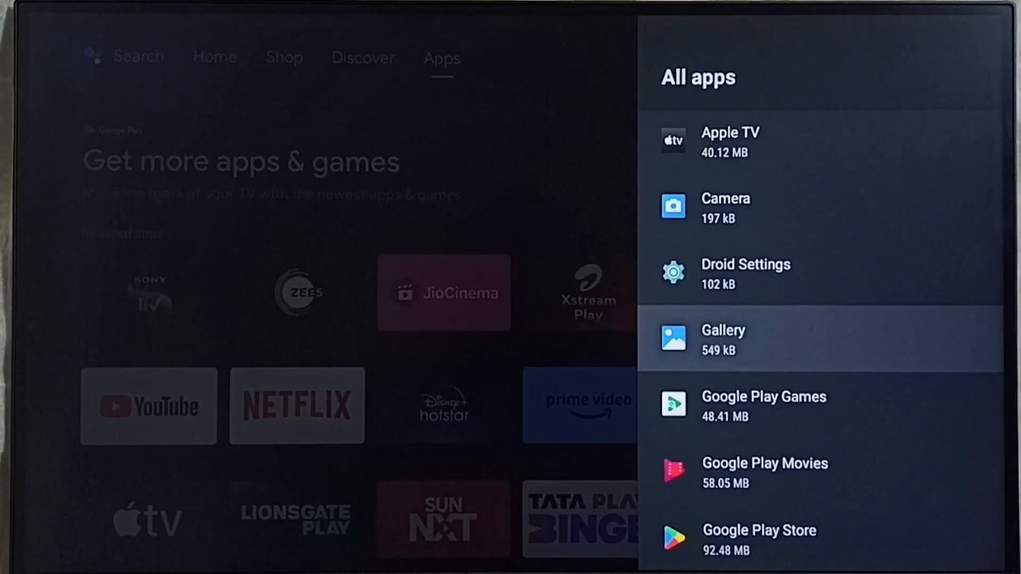
scroll(down, 3)
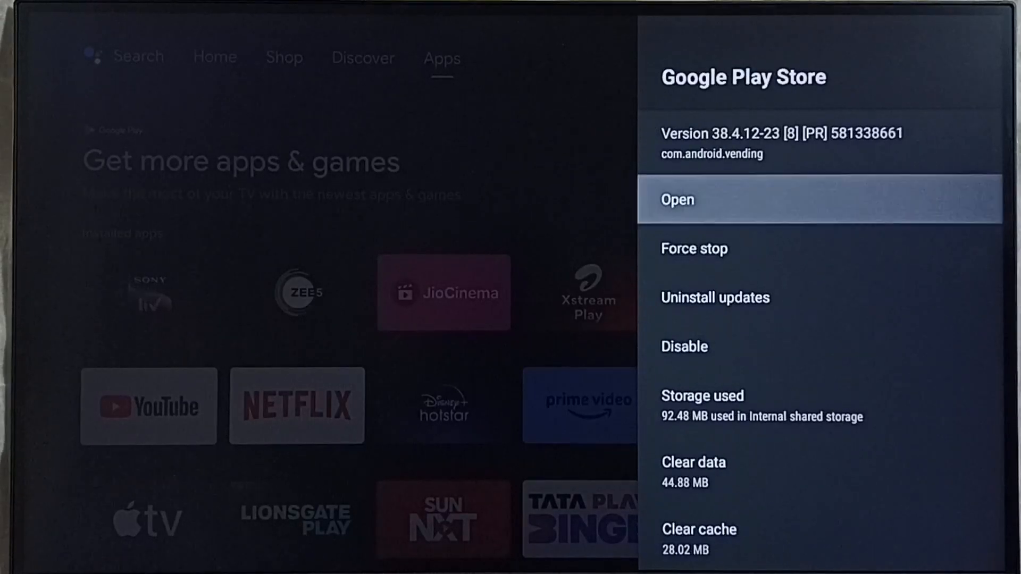
- Launch Google Play Store and bring up the account's Manage apps and games options
click(677, 199)
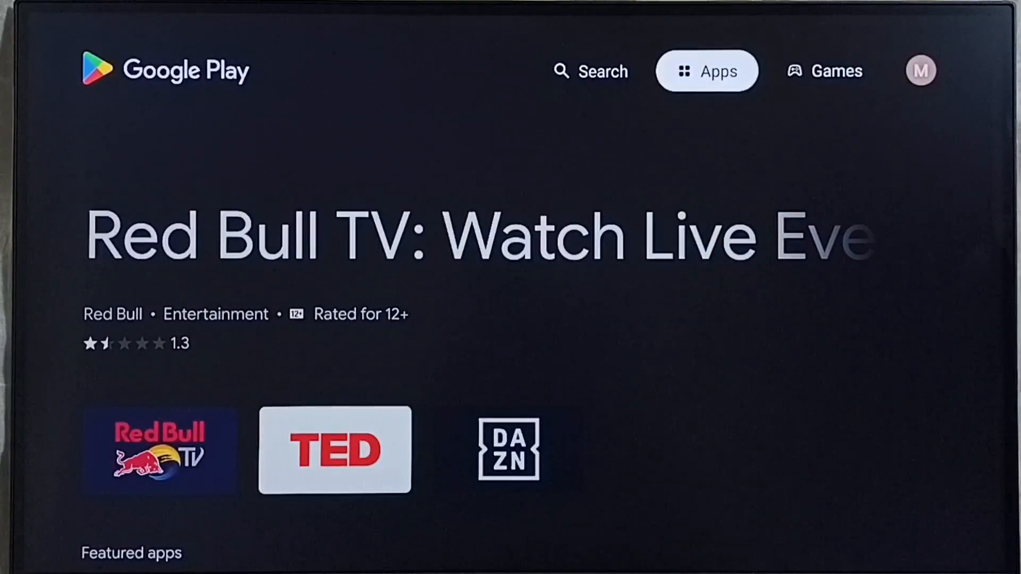
click(921, 70)
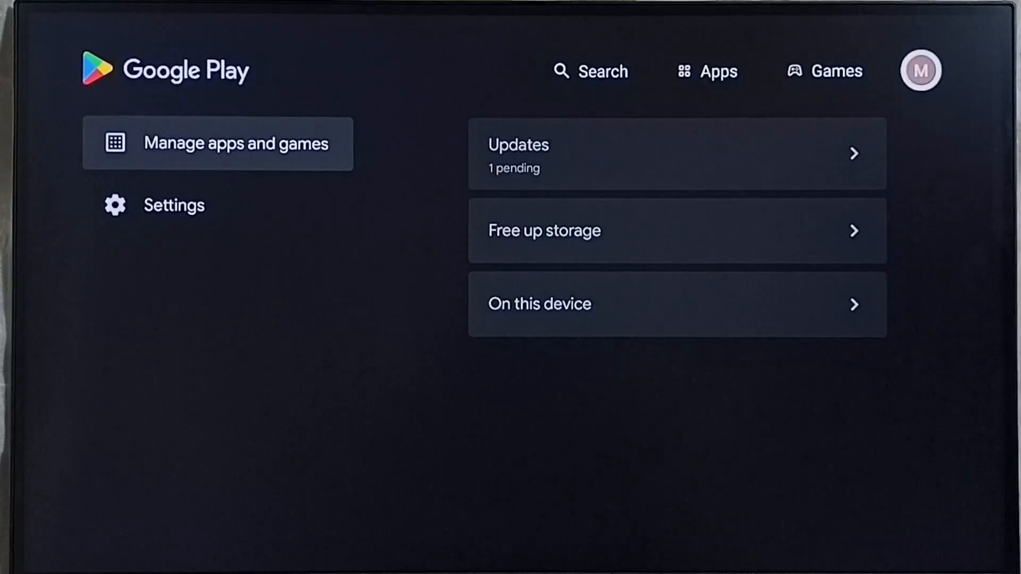
- In Play Store settings, set Auto-update apps to not auto-update
click(174, 204)
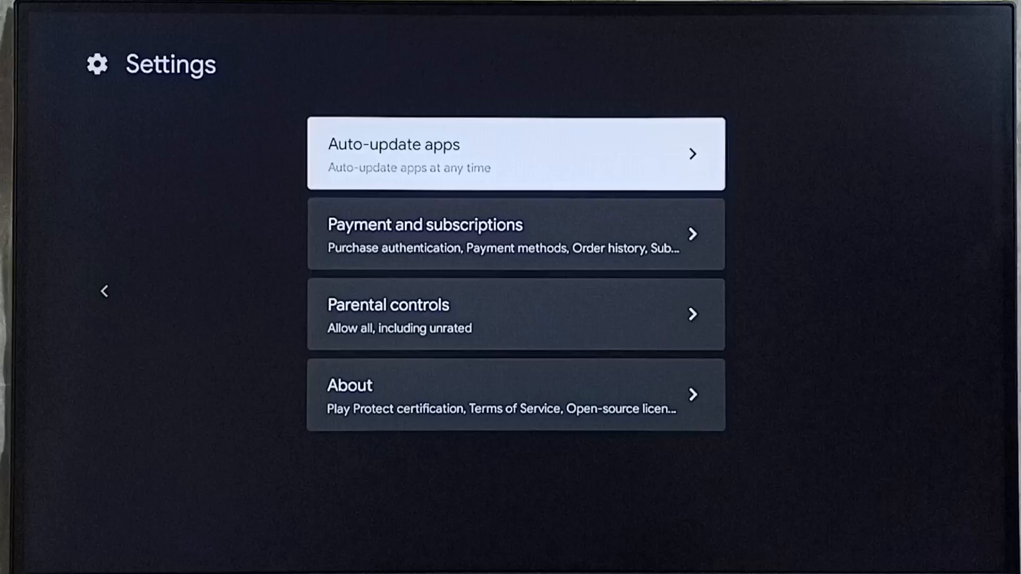
click(516, 153)
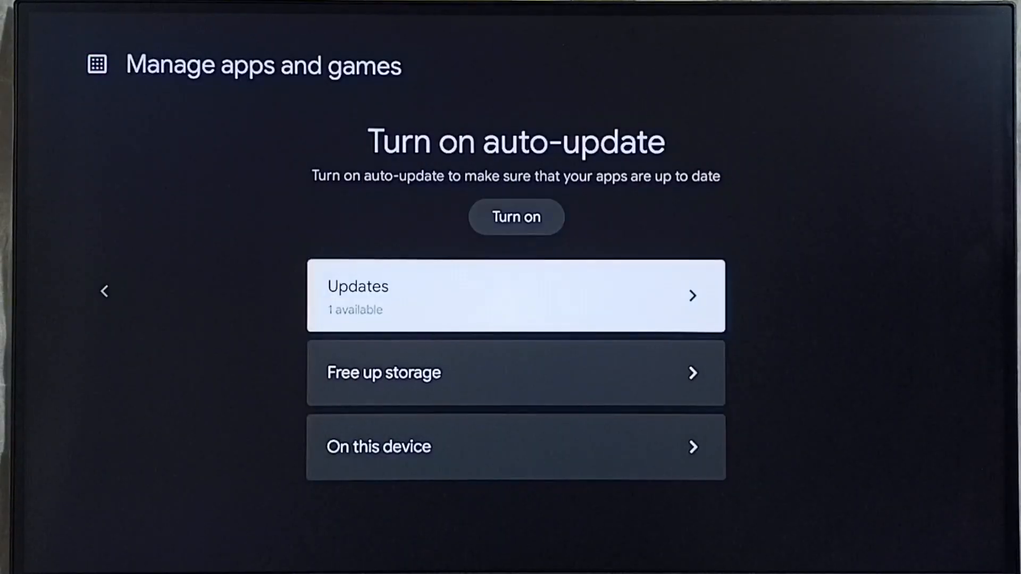
- Show the Updates list with YouTube for Android TV pending
click(515, 294)
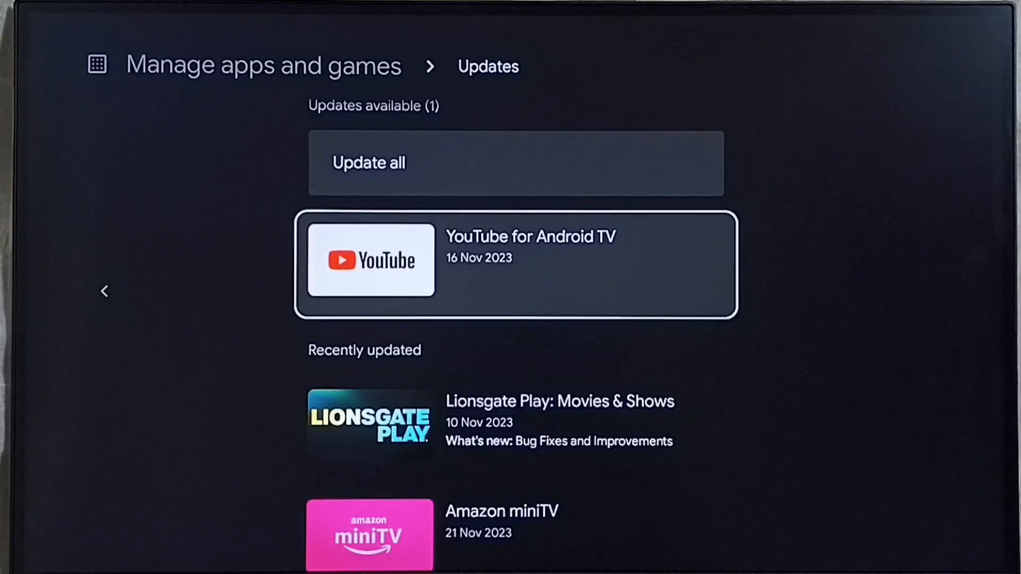
- Bring up the YouTube for Android TV store page offering Update and Uninstall
click(515, 265)
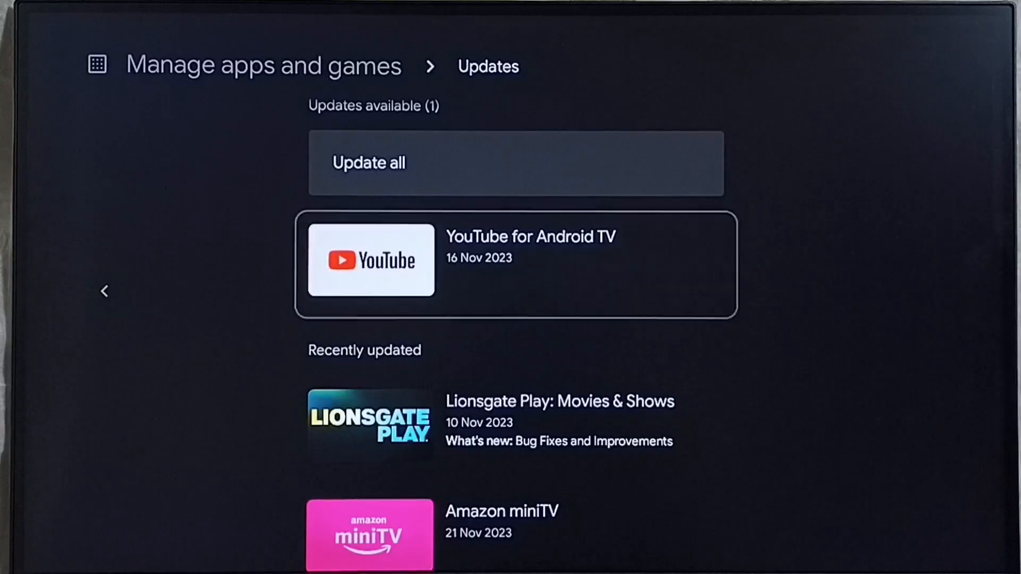
click(515, 265)
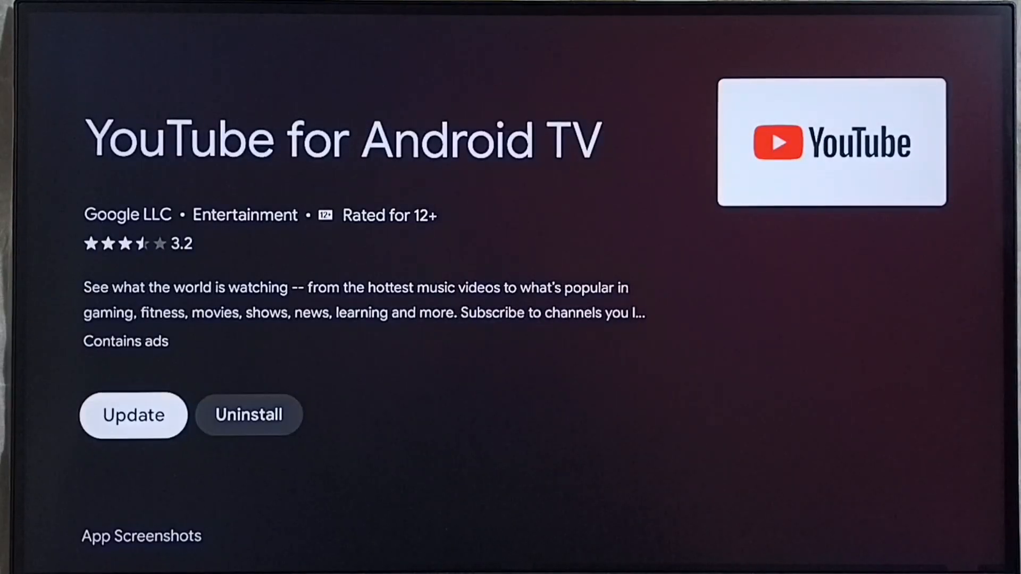